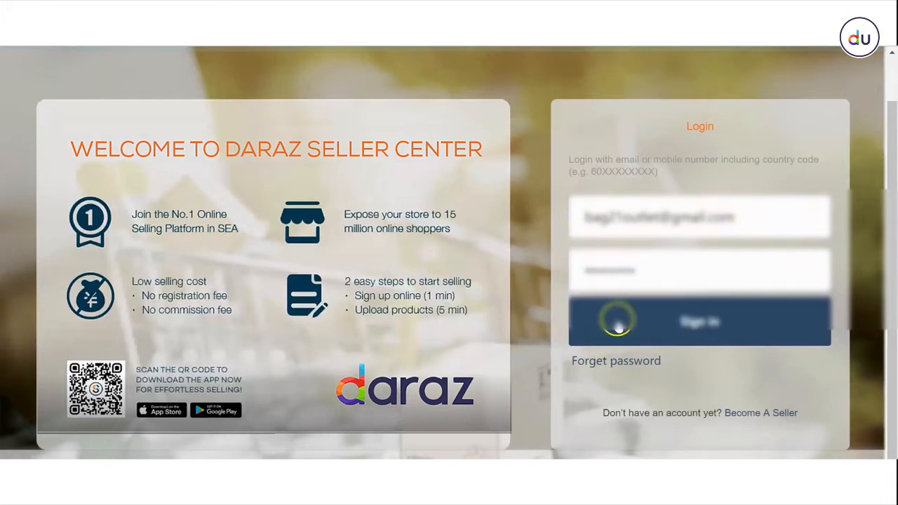
Sign in and reach the Manage Products overview listing existing products with prices and stock.
click(699, 322)
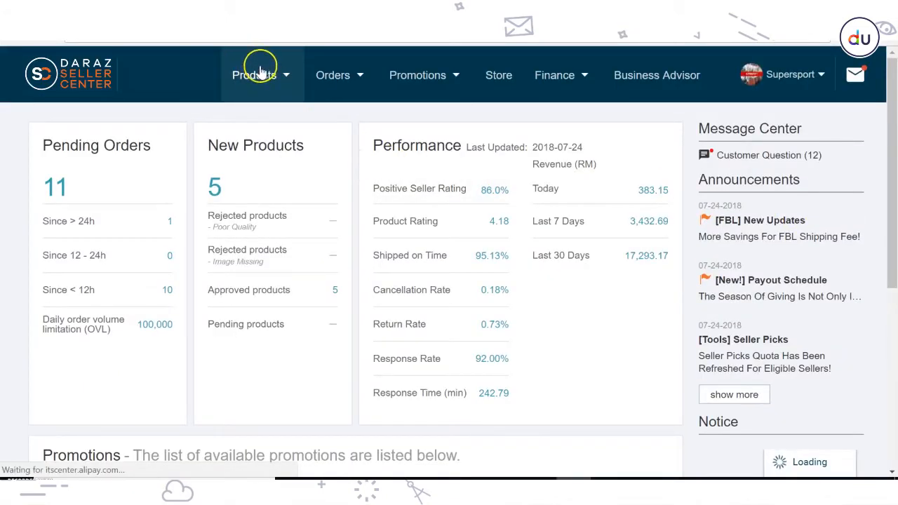
click(256, 76)
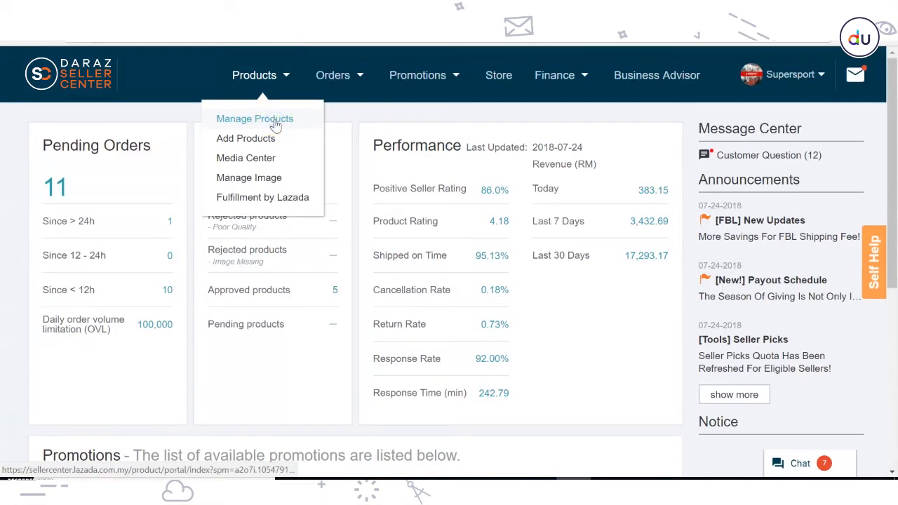
click(255, 118)
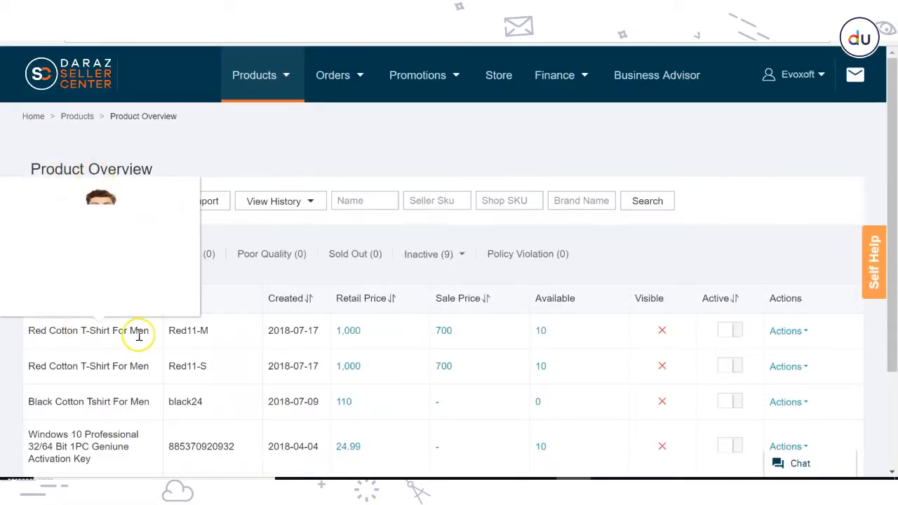
Start editing the Red Cotton T-Shirt For Men listing via its Actions menu.
click(786, 331)
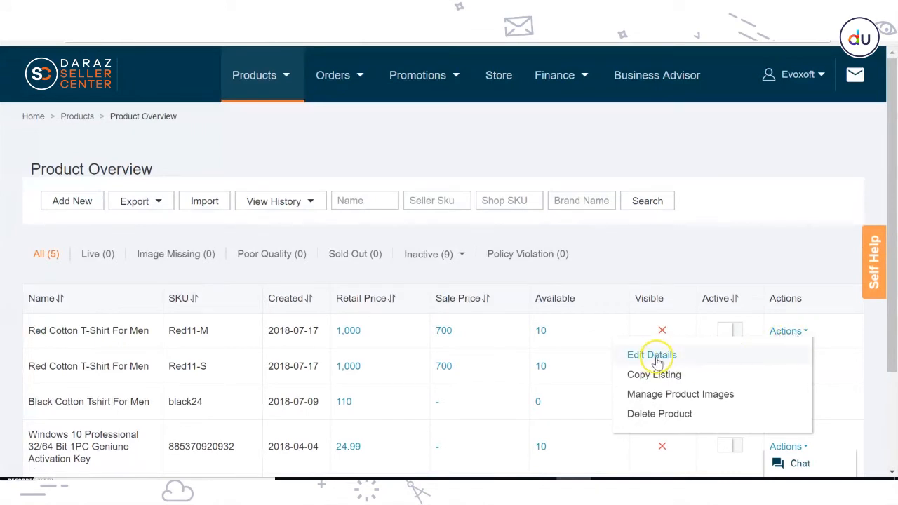
click(651, 354)
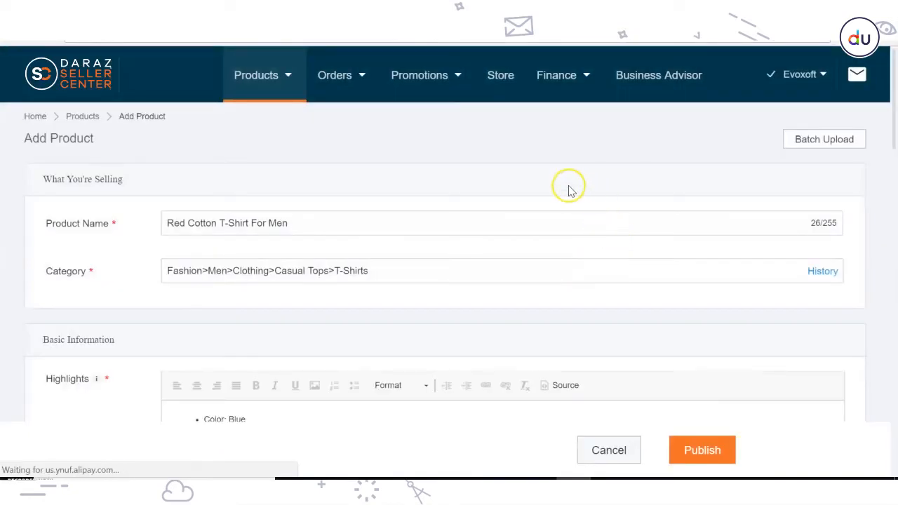
Enter Blue as a second Color Family variation of the t-shirt.
scroll(down, 3)
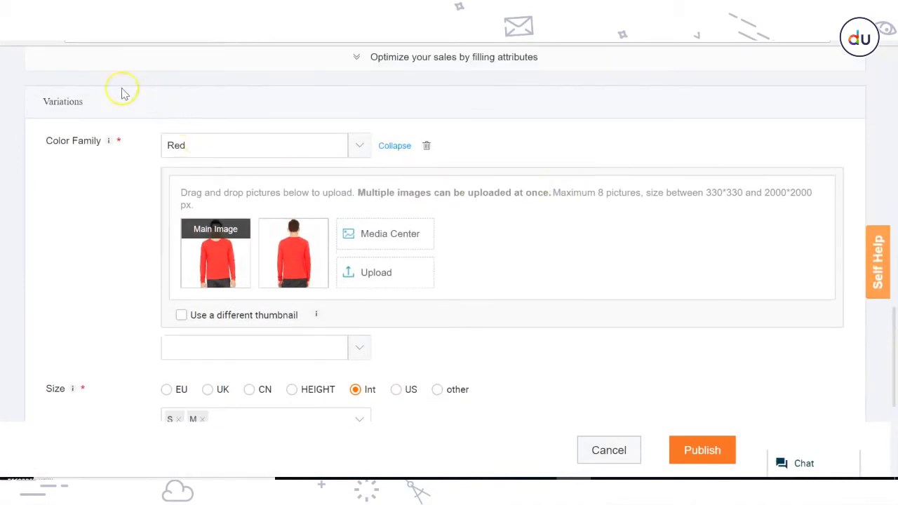
mouse_move(115, 324)
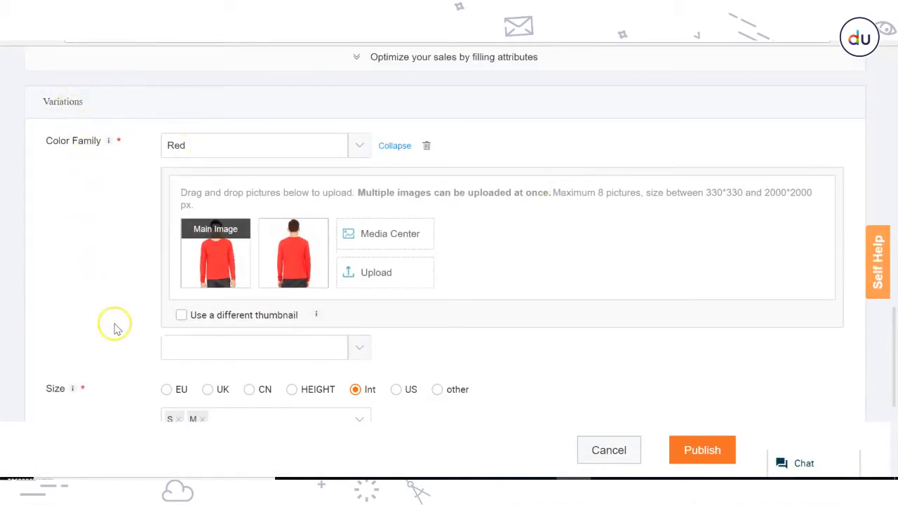
click(254, 348)
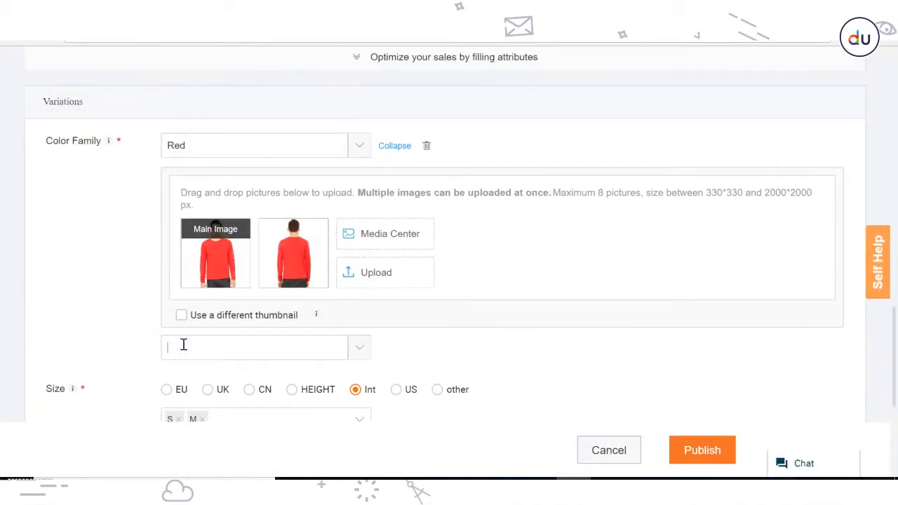
text(Blue)
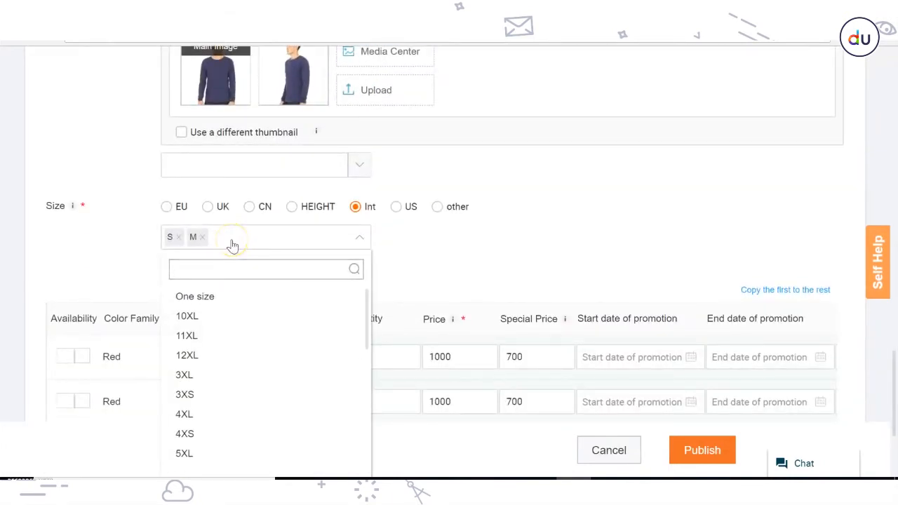
Add size L and fill the Red L and Blue rows with SKUs, quantity 10, price 1000, special 700.
scroll(down, 3)
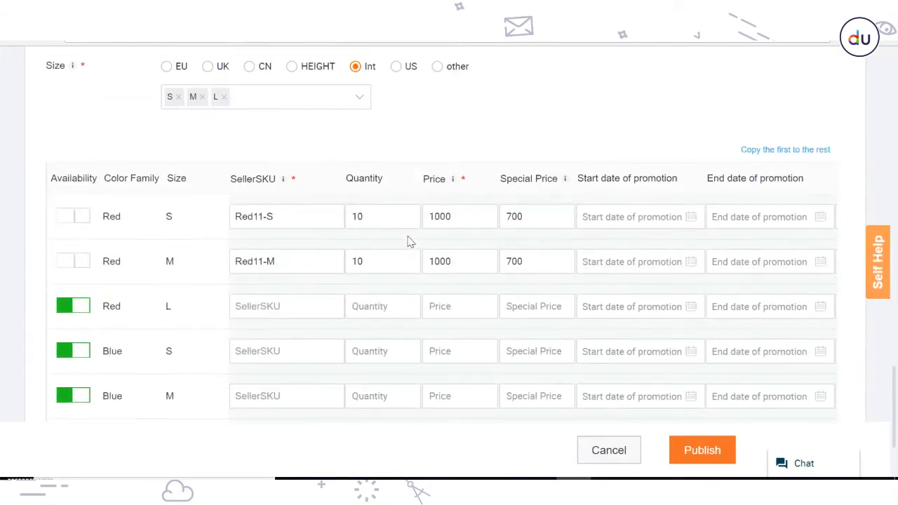
scroll(down, 3)
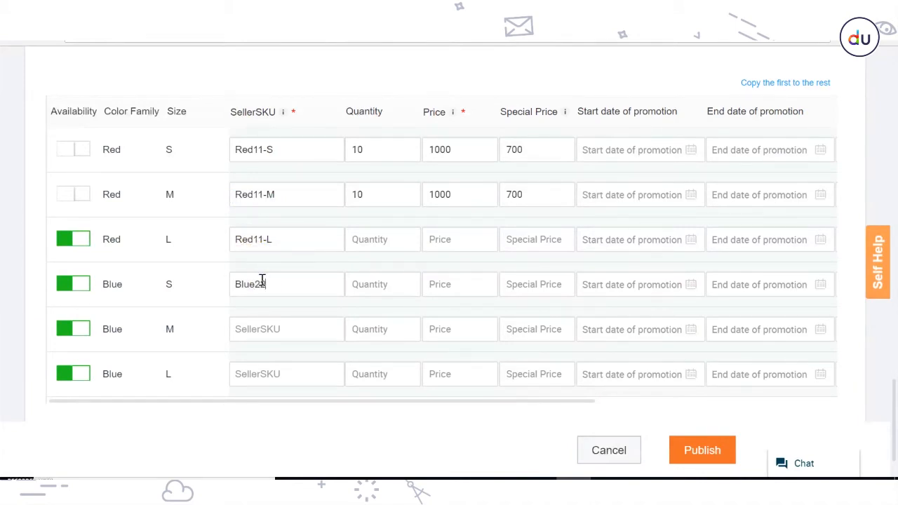
text(Blue22-M)
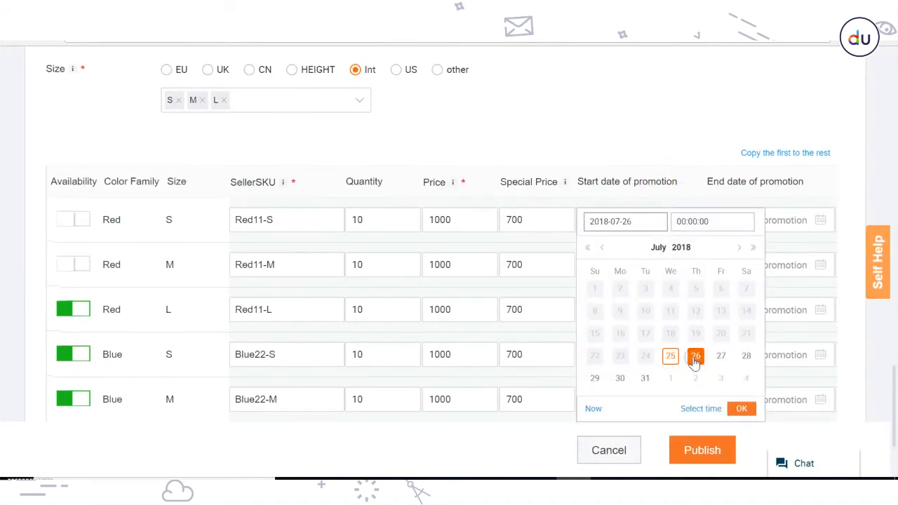
Pick promotion start 2018-07-26 and end 2018-08-04 in each variant row's date pickers.
click(741, 408)
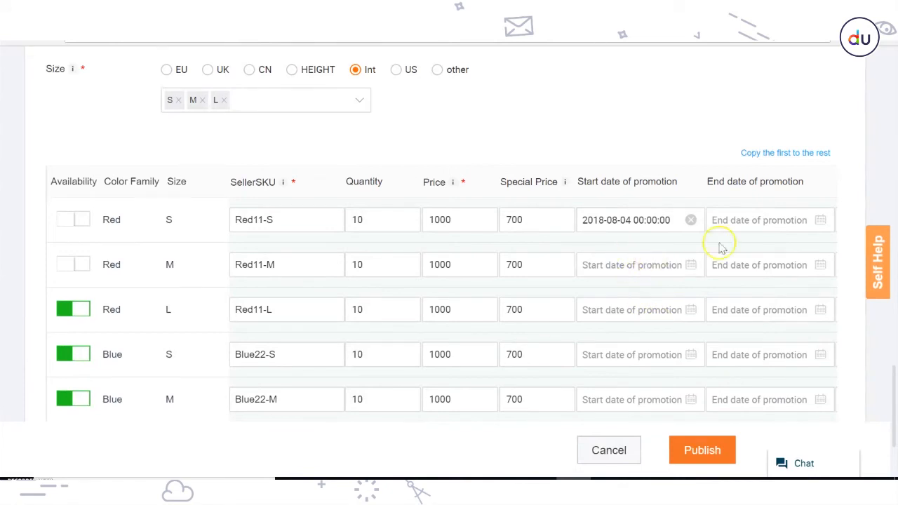
click(769, 219)
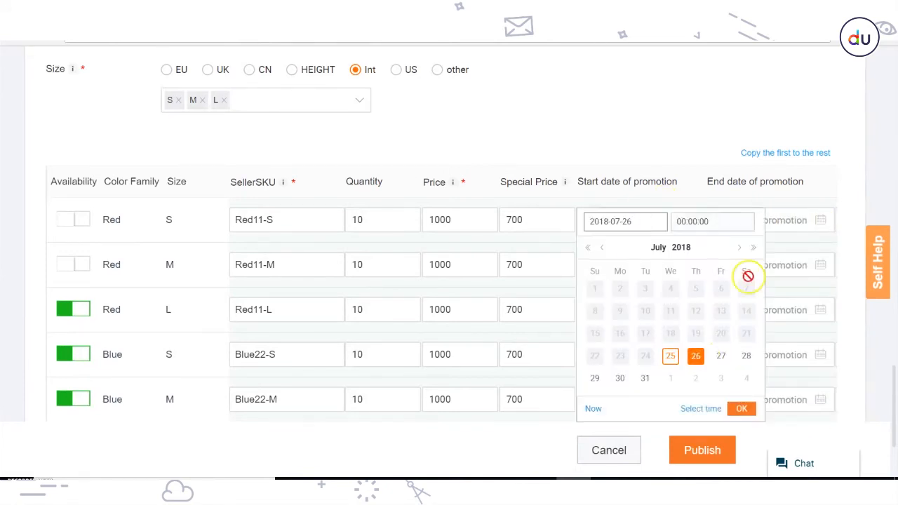
click(741, 408)
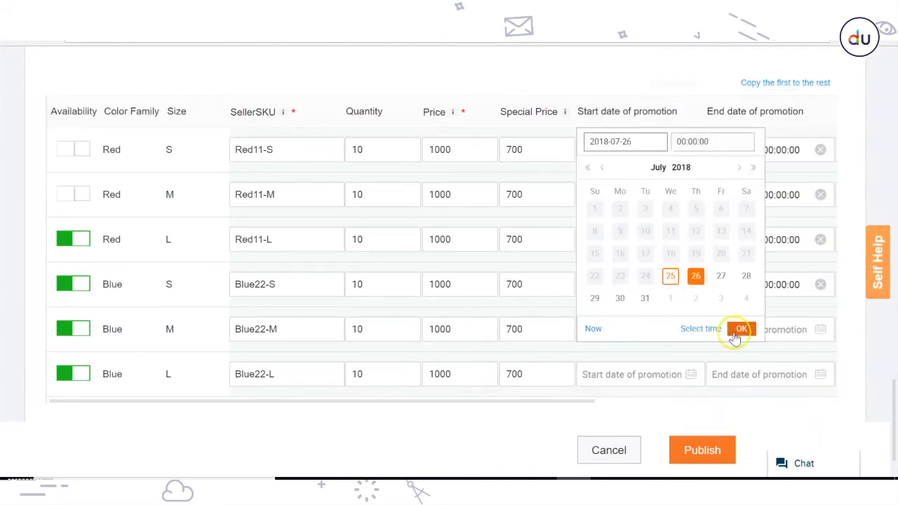
click(741, 328)
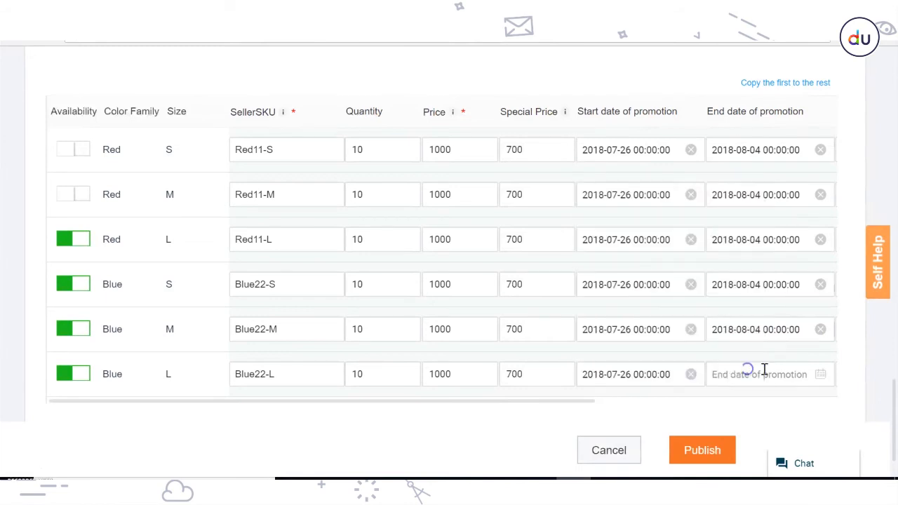
scroll(right, 3)
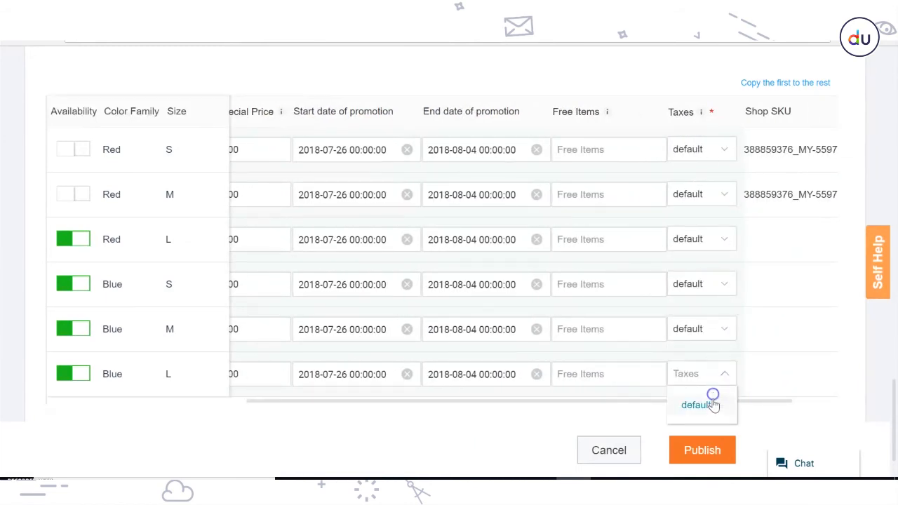
Set the Blue L row's tax to default and publish the listing successfully.
click(696, 404)
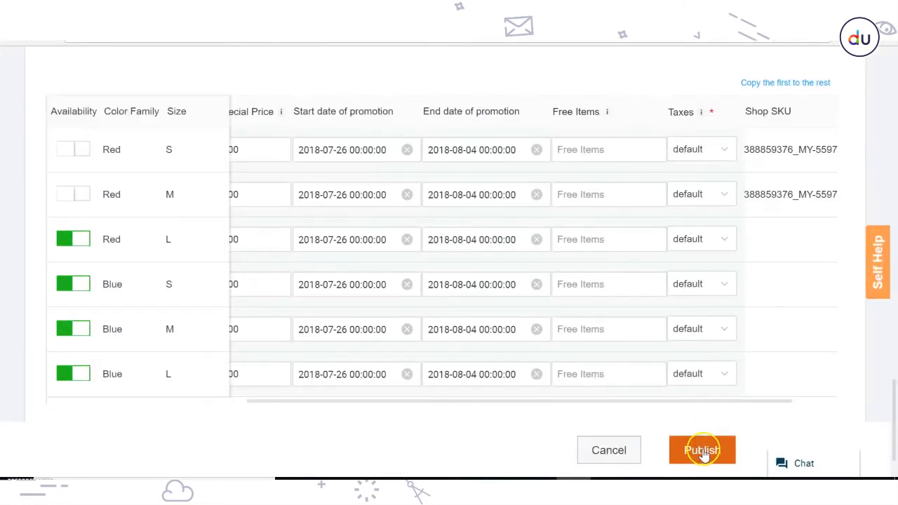
click(701, 449)
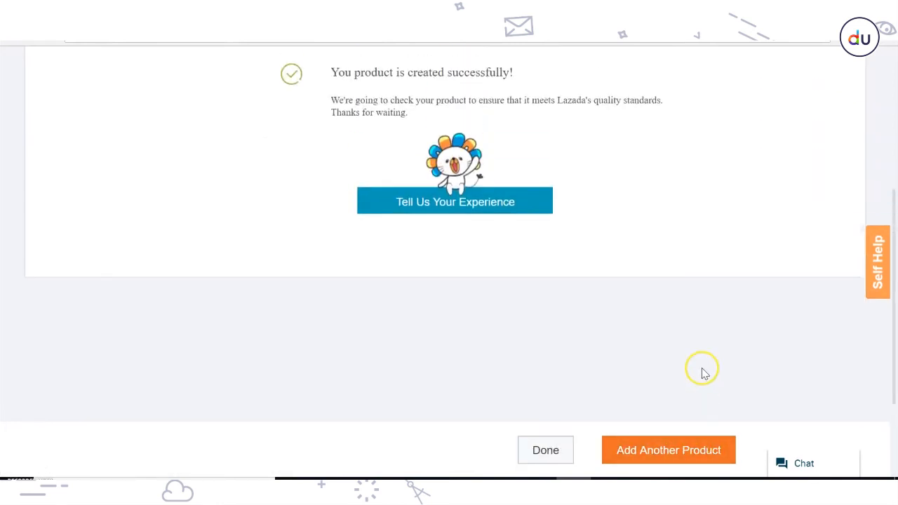